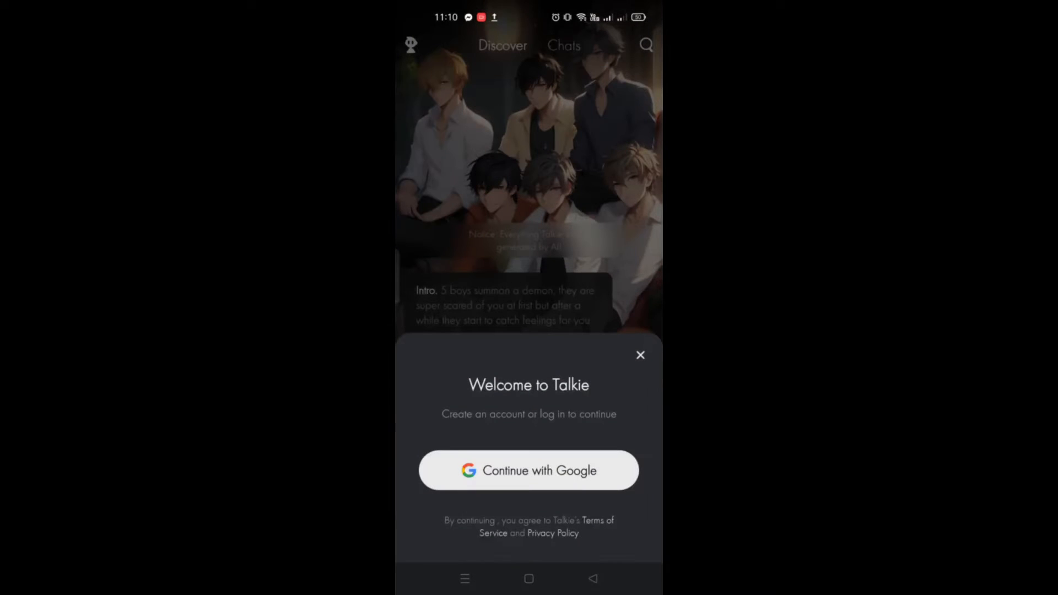
Sign in with the offered Google account and confirm the birthday 12 April 2000.
left_click(528, 471)
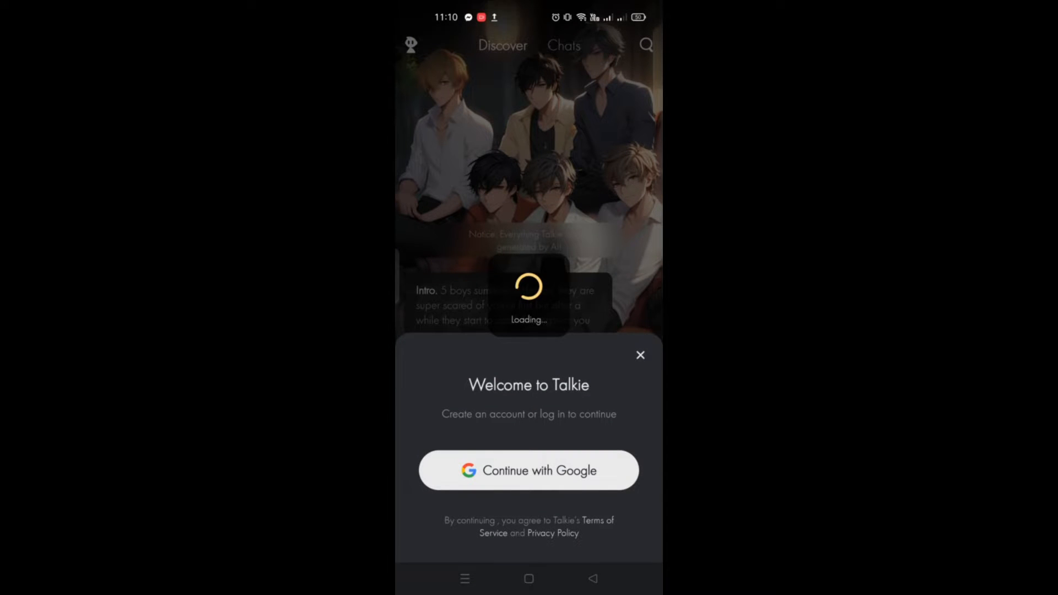
left_click(528, 470)
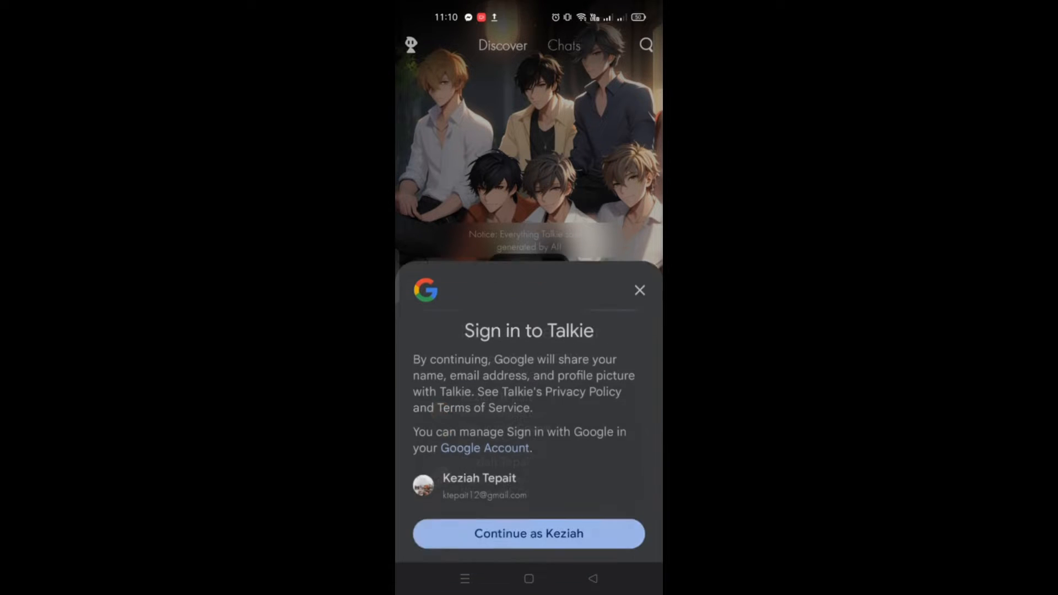
left_click(527, 533)
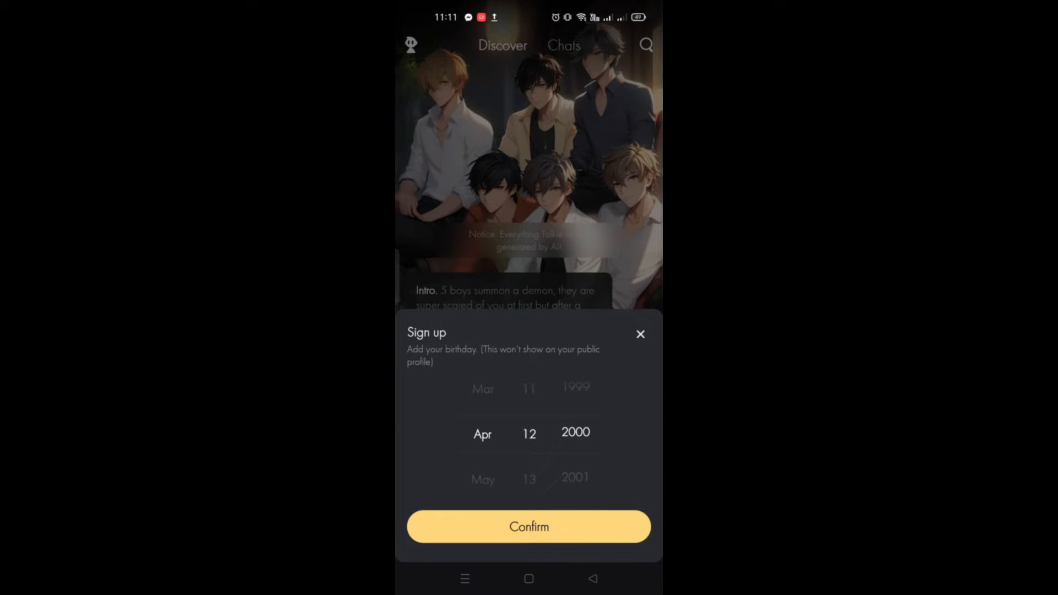
left_click(528, 527)
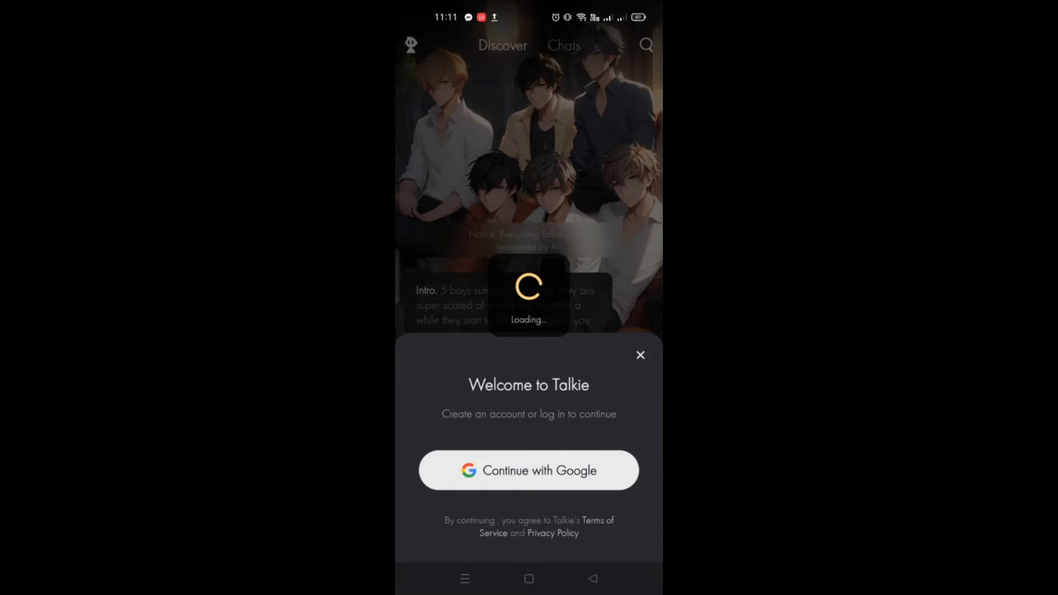
left_click(527, 471)
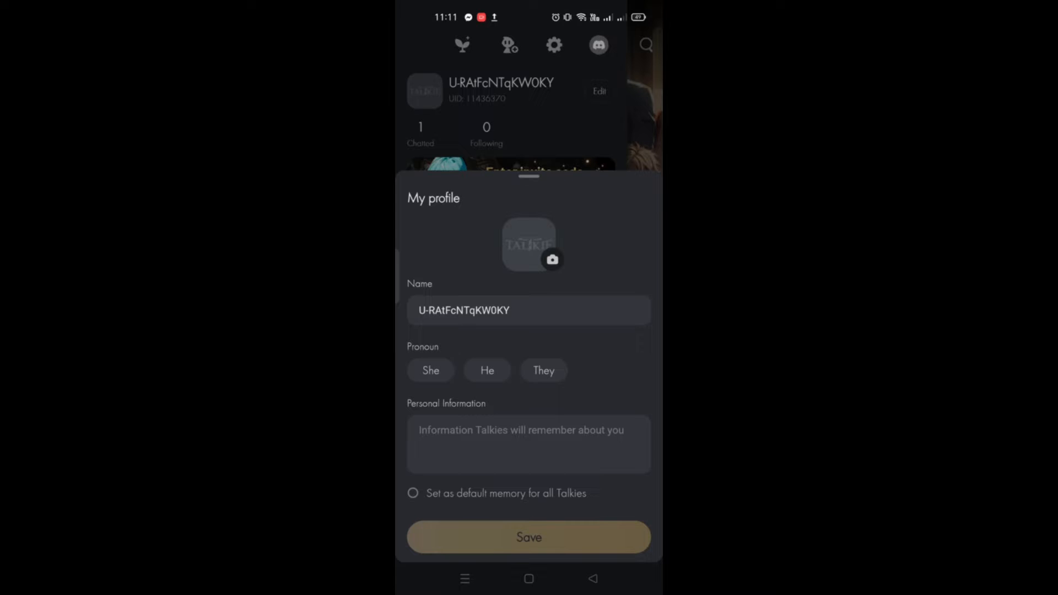
Save the profile as 'arkiwonkz' with She pronouns, lengthening the name after the 'already exists' error.
left_click(431, 370)
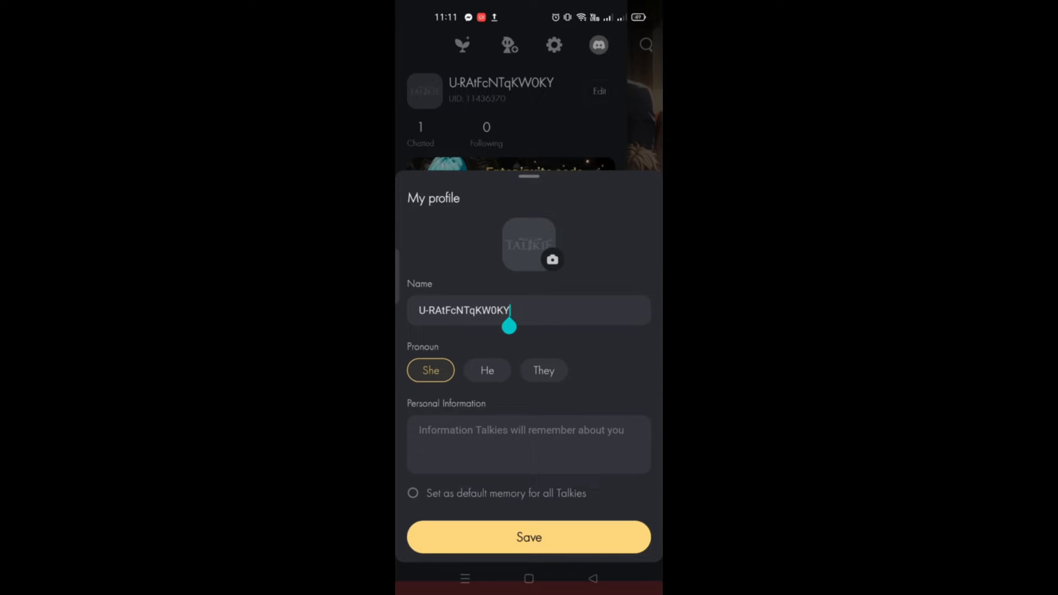
type("arki")
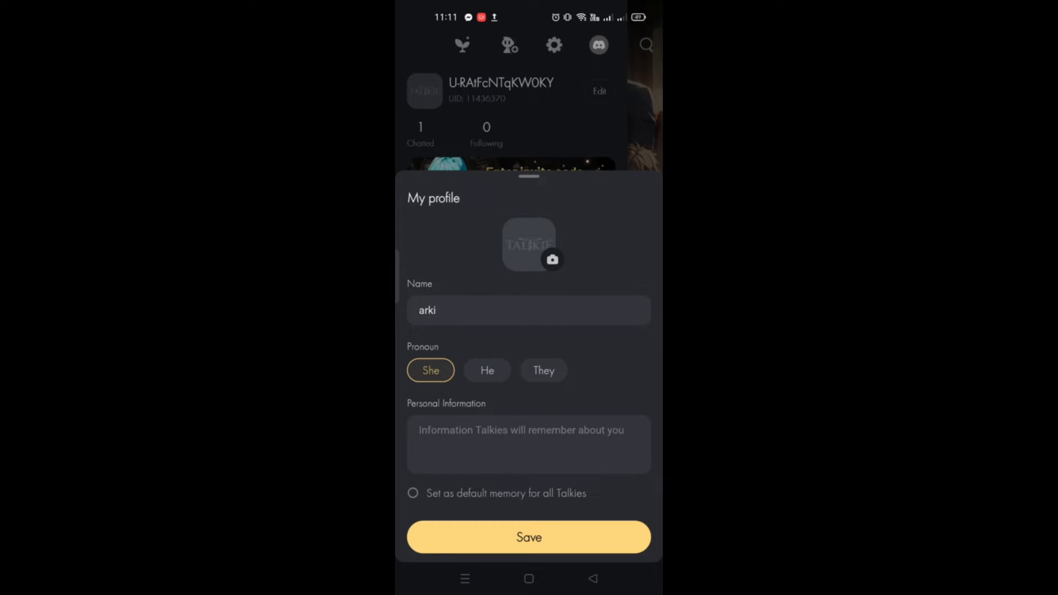
left_click(529, 536)
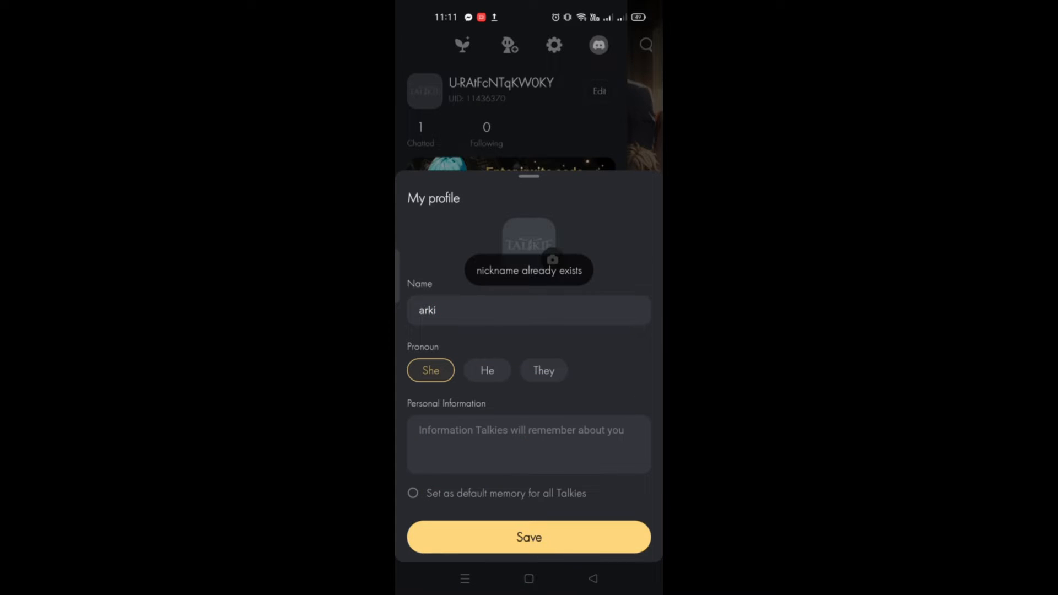
left_click(528, 536)
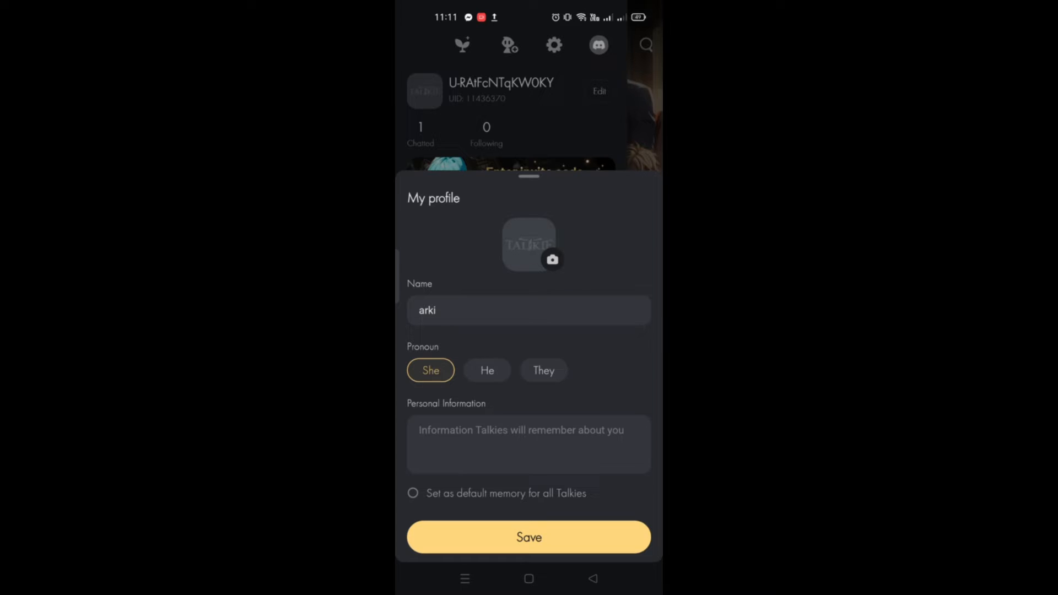
left_click(528, 536)
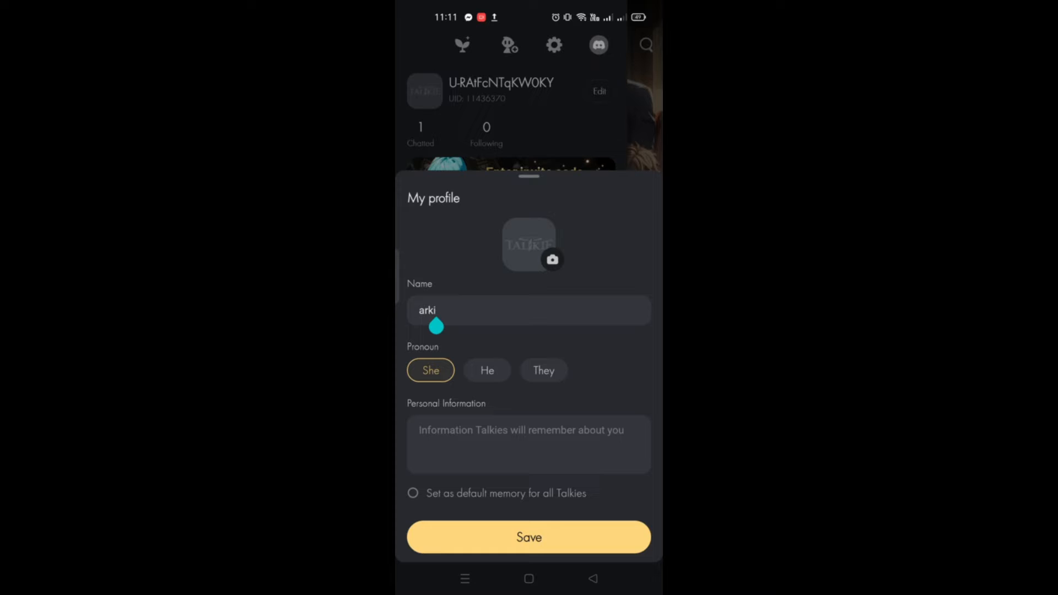
type("wonkz")
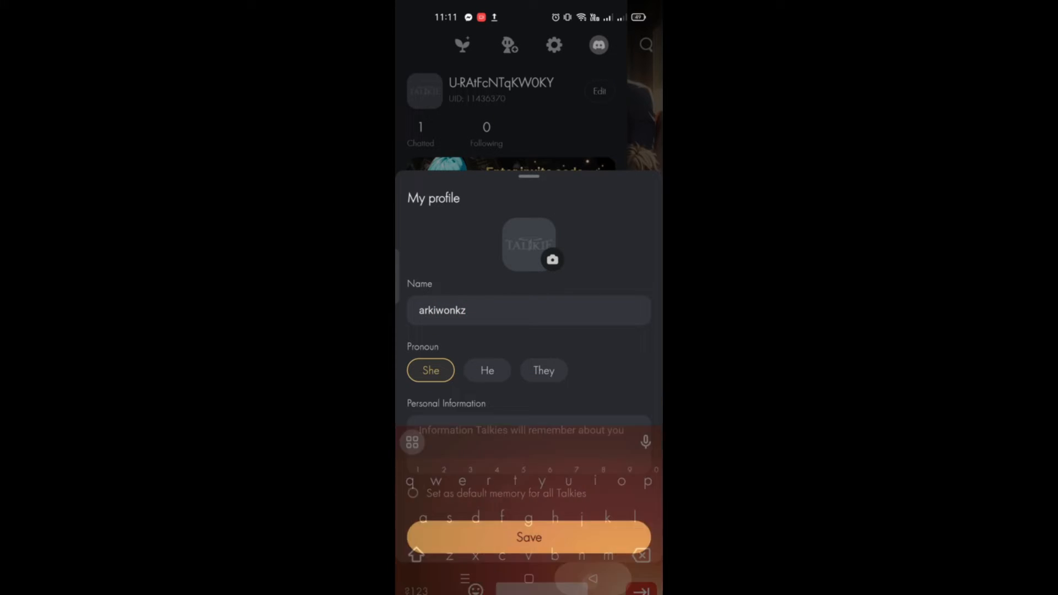
left_click(529, 536)
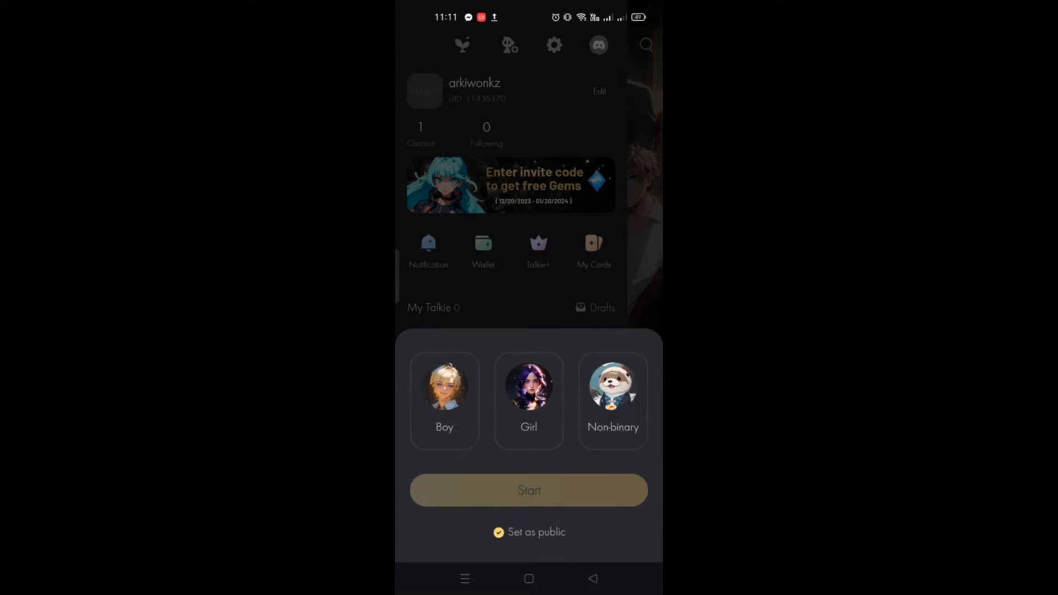
Start a new public character image without a reference photo, enable Style Imitation and enter a happy-girl prompt.
left_click(528, 401)
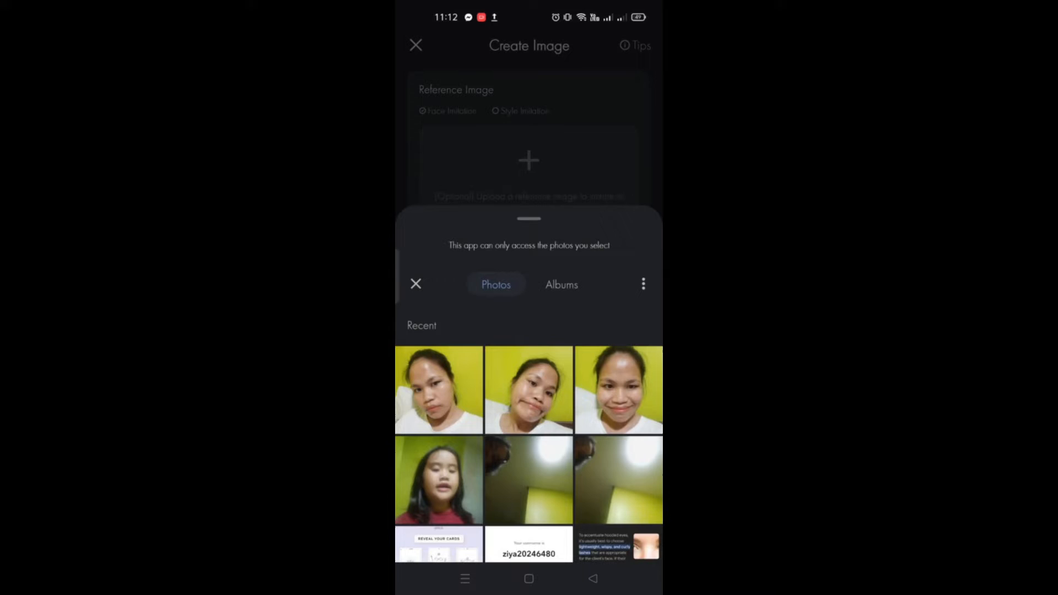
left_click(415, 283)
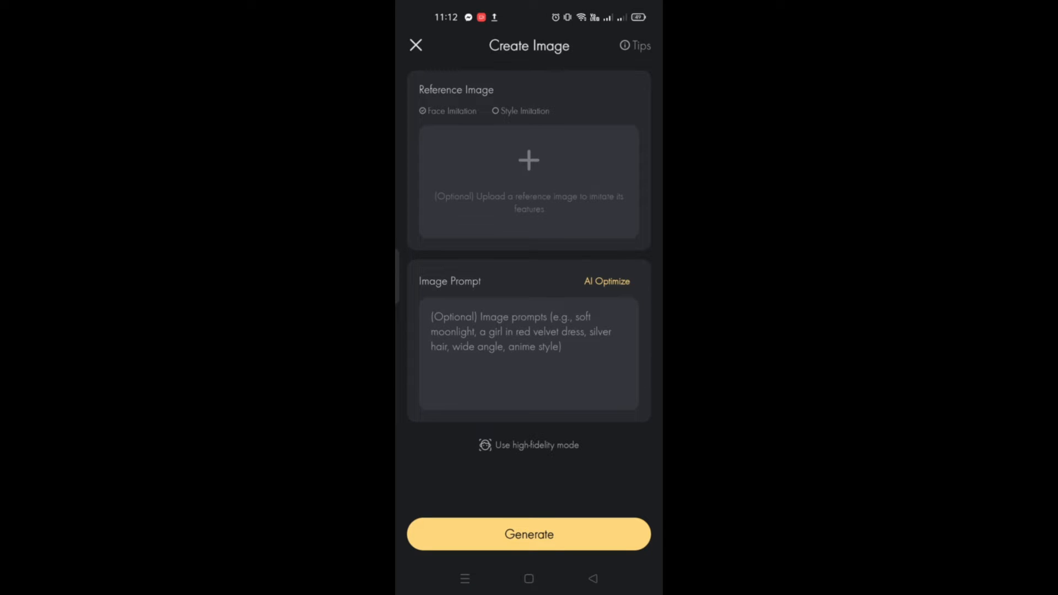
left_click(497, 110)
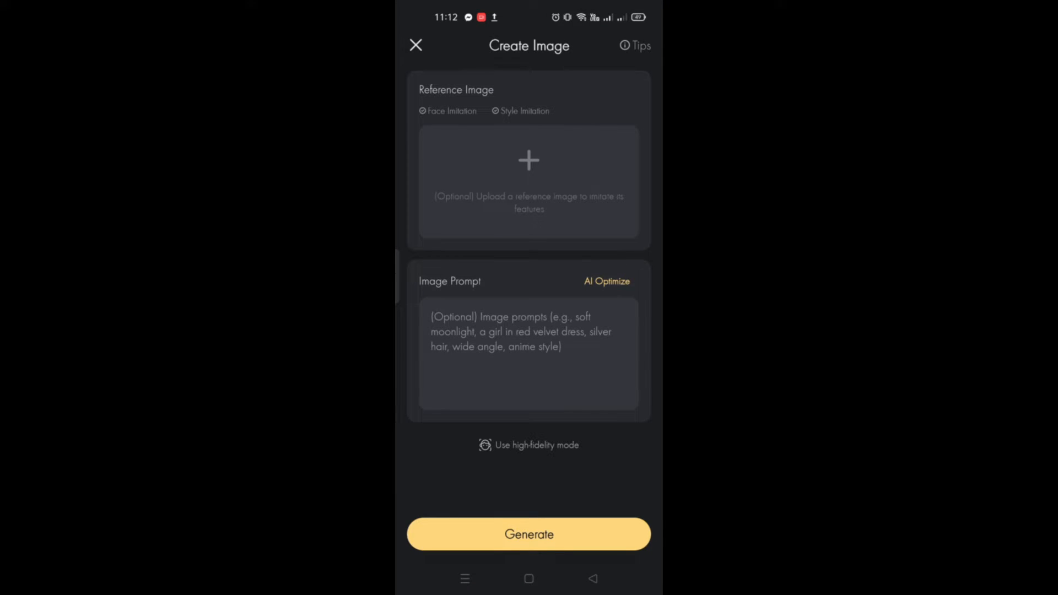
left_click(450, 335)
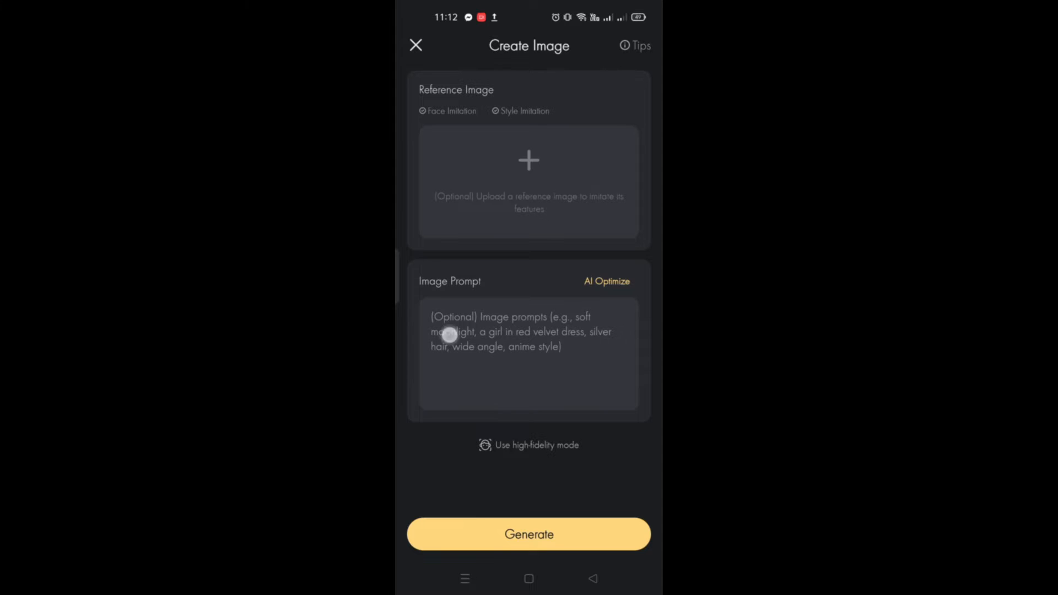
type("happy")
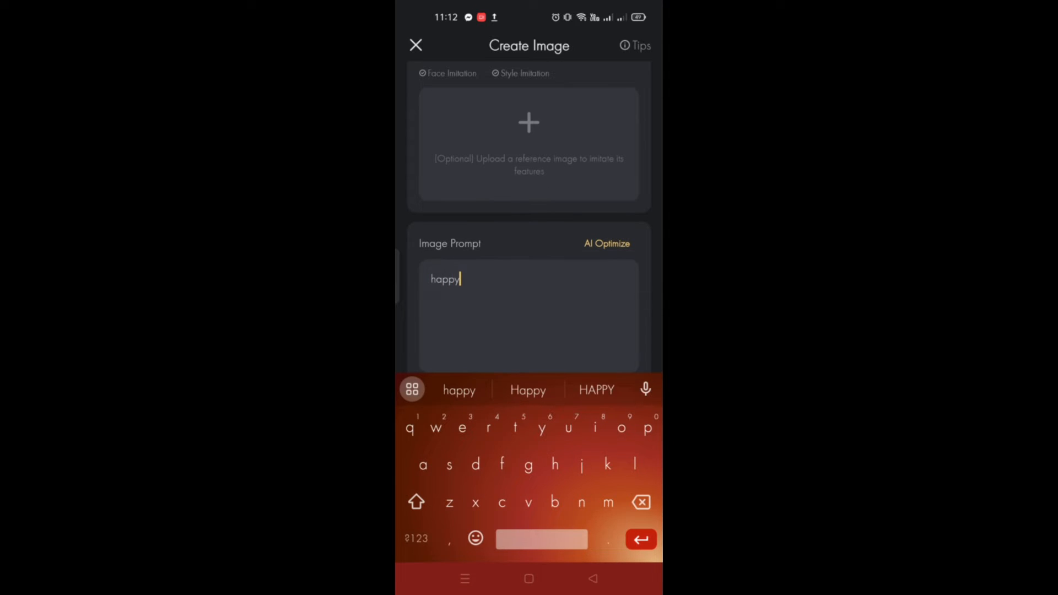
type("girl, shoo")
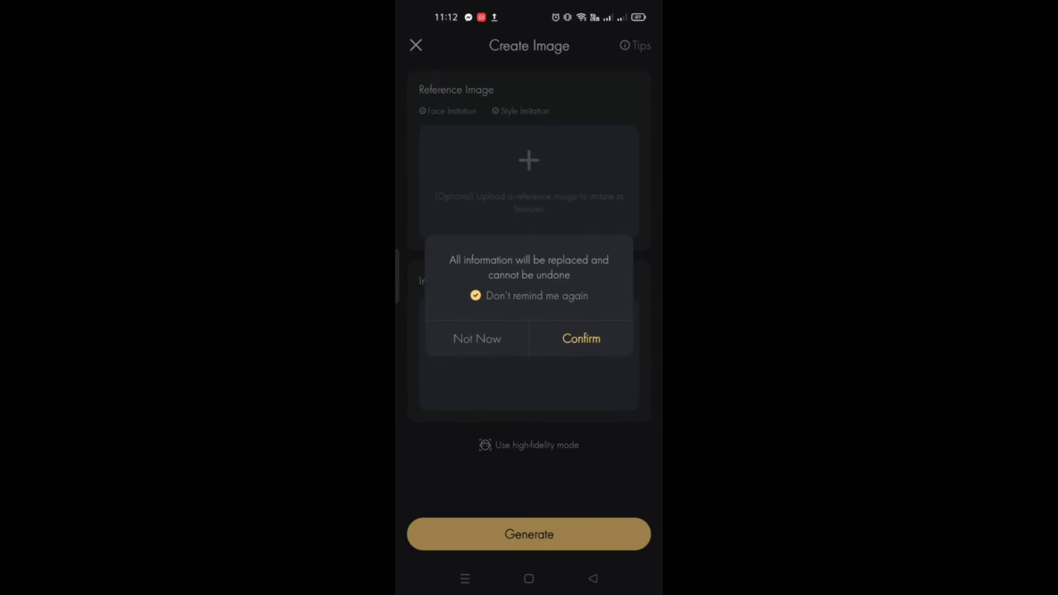
AI-optimize the happy girl beach prompt into a detailed scene and generate images from it.
left_click(581, 338)
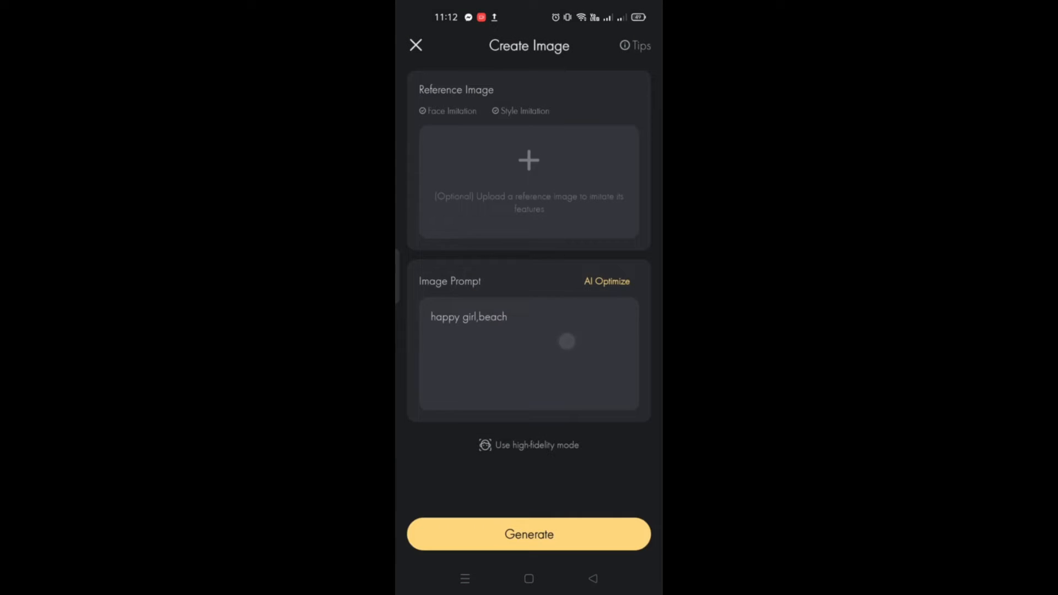
left_click(605, 281)
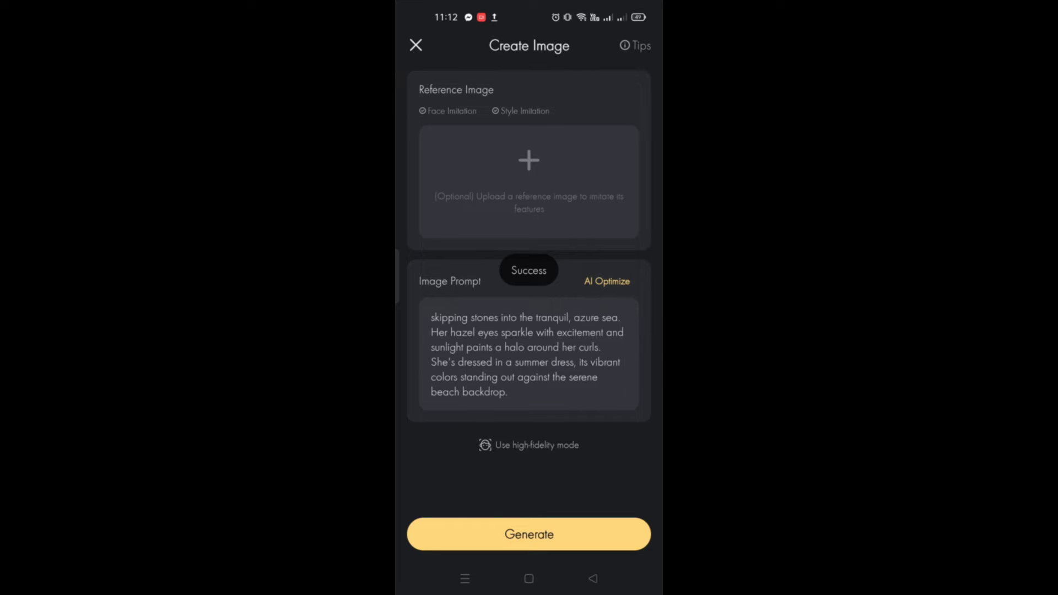
left_click(528, 534)
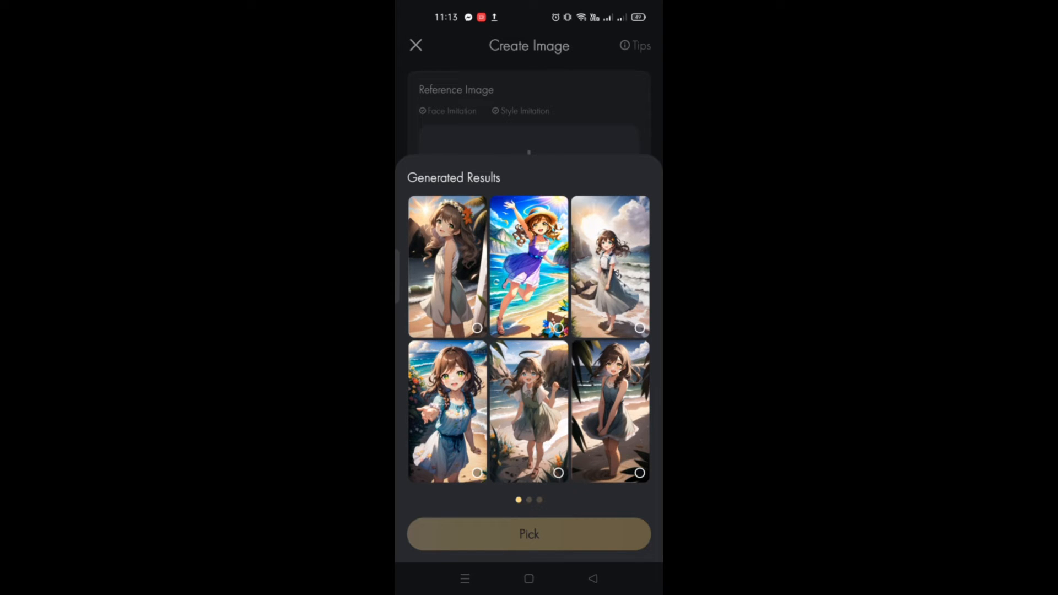
Pick the top-right image of the girl in a light dress by the waves as the avatar.
left_click(609, 265)
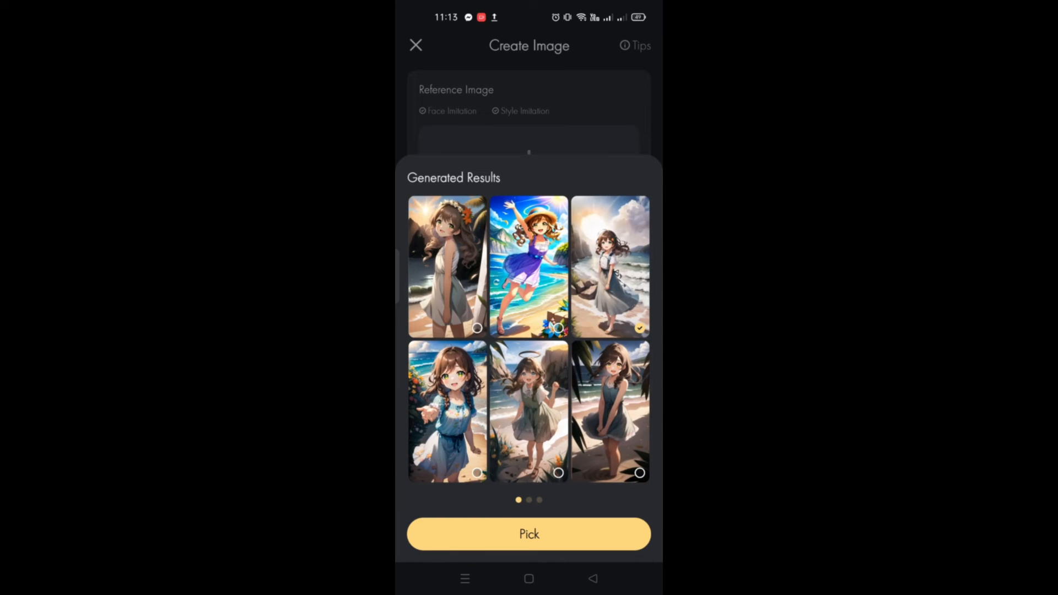
left_click(529, 533)
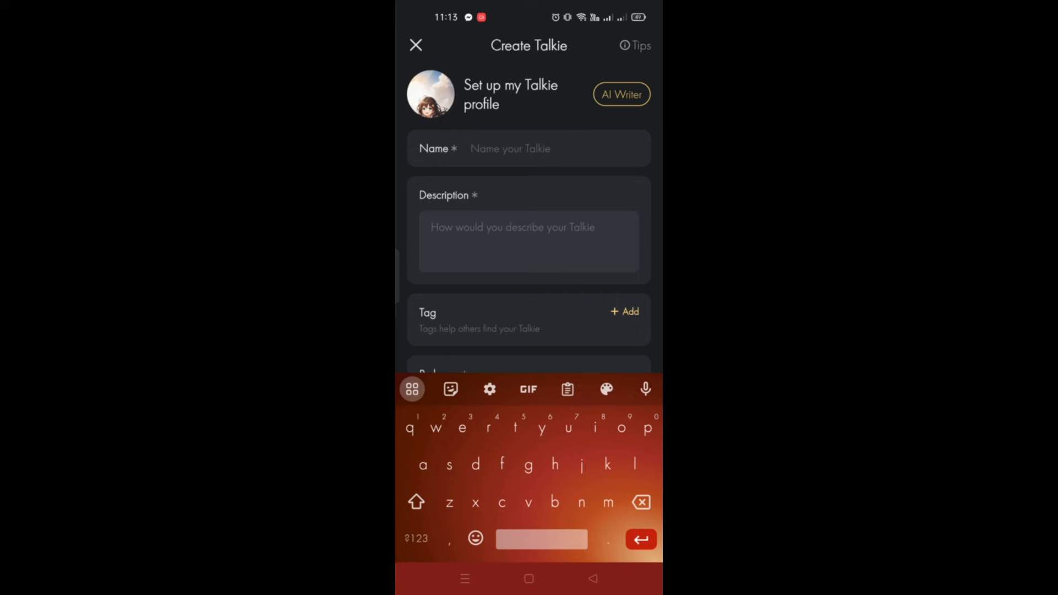
Name the character 'mary' with description 'happy girl' and prologue 'beach', then continue.
type("mary")
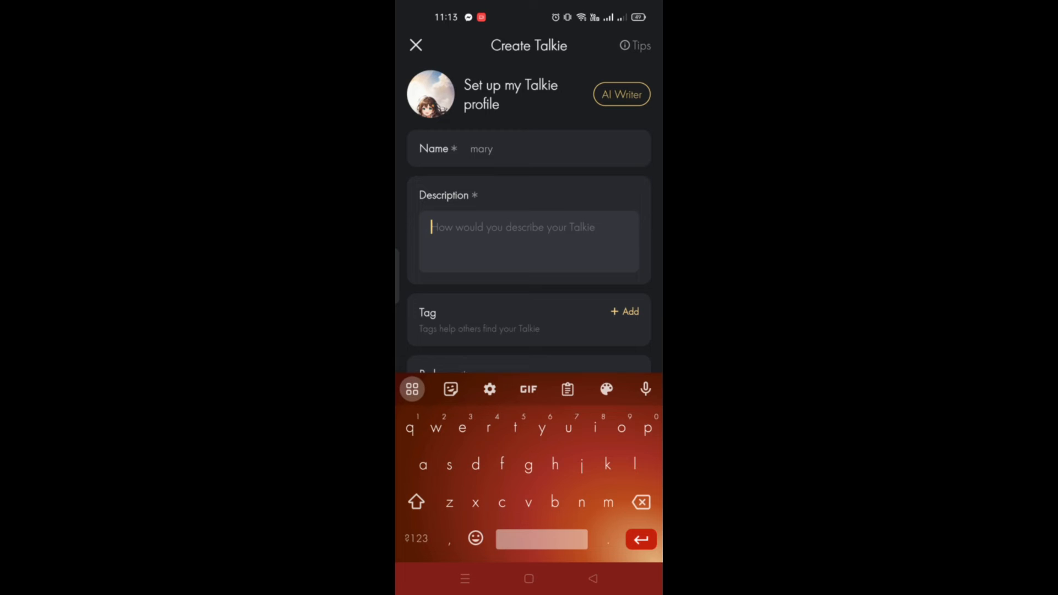
type("happy girl who love the beach")
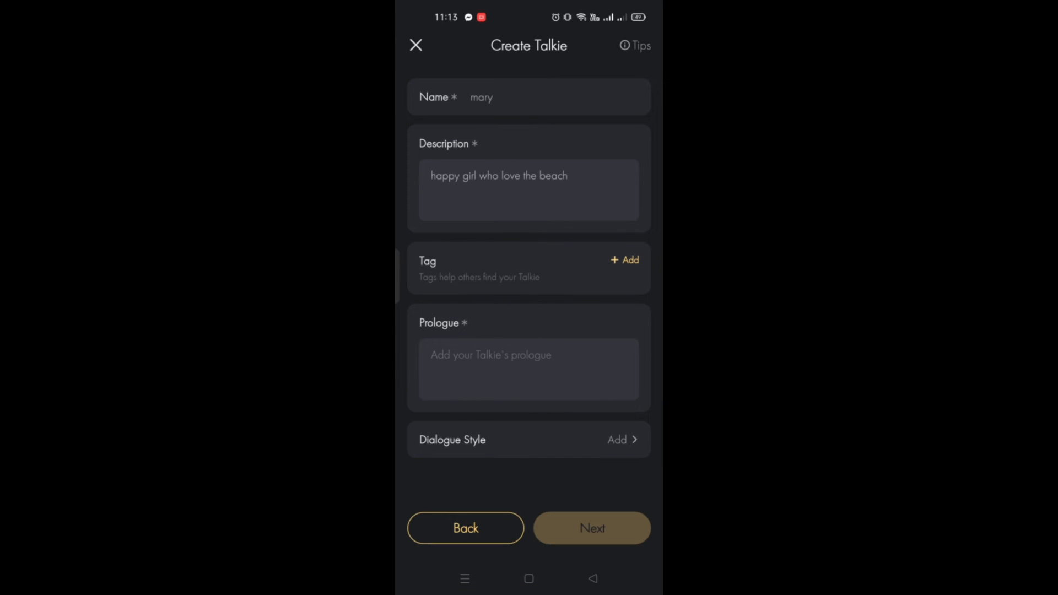
left_click(528, 370)
type("i love the")
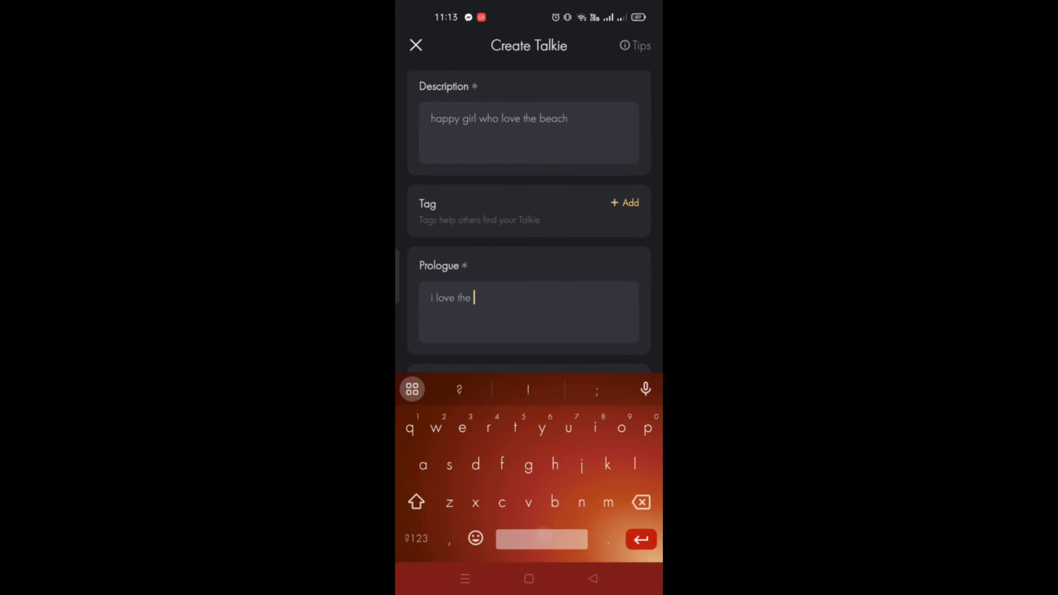
type("beach")
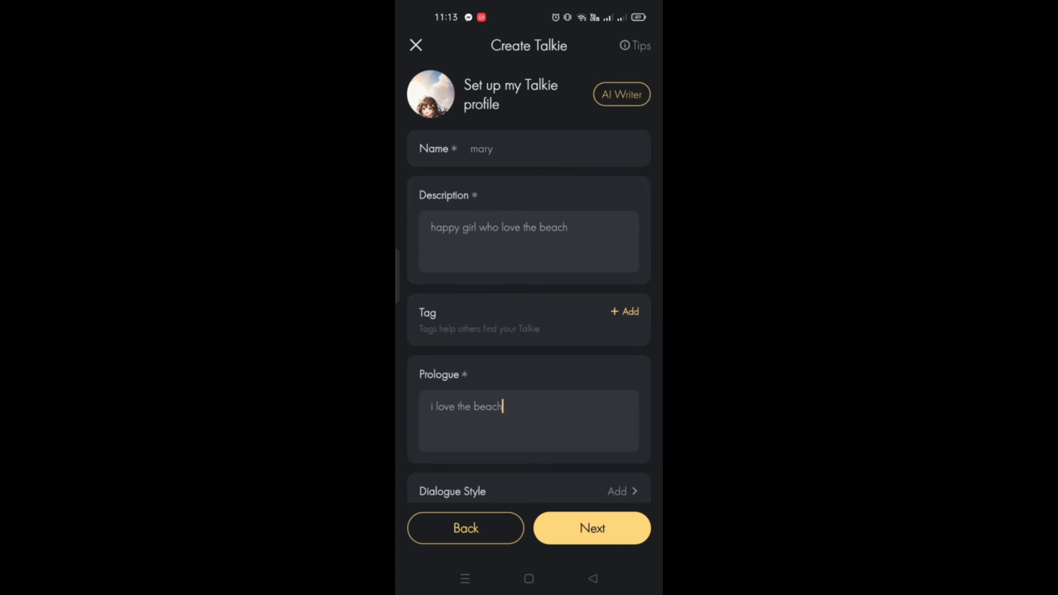
left_click(620, 490)
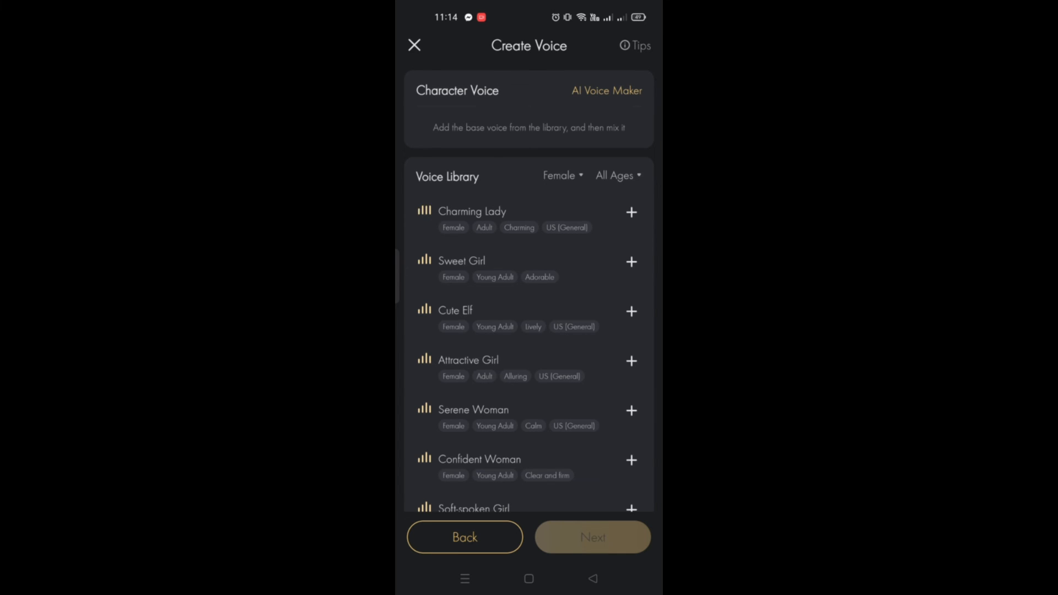
Add the Sweet Girl voice and submit the previewed character, bringing up the copyright agreement.
left_click(630, 261)
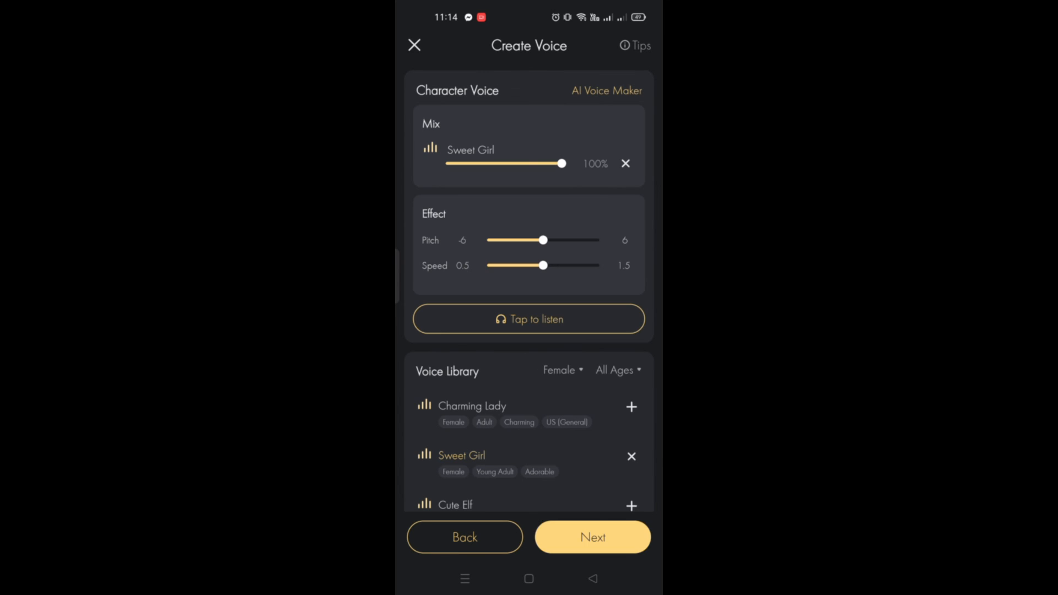
left_click(592, 537)
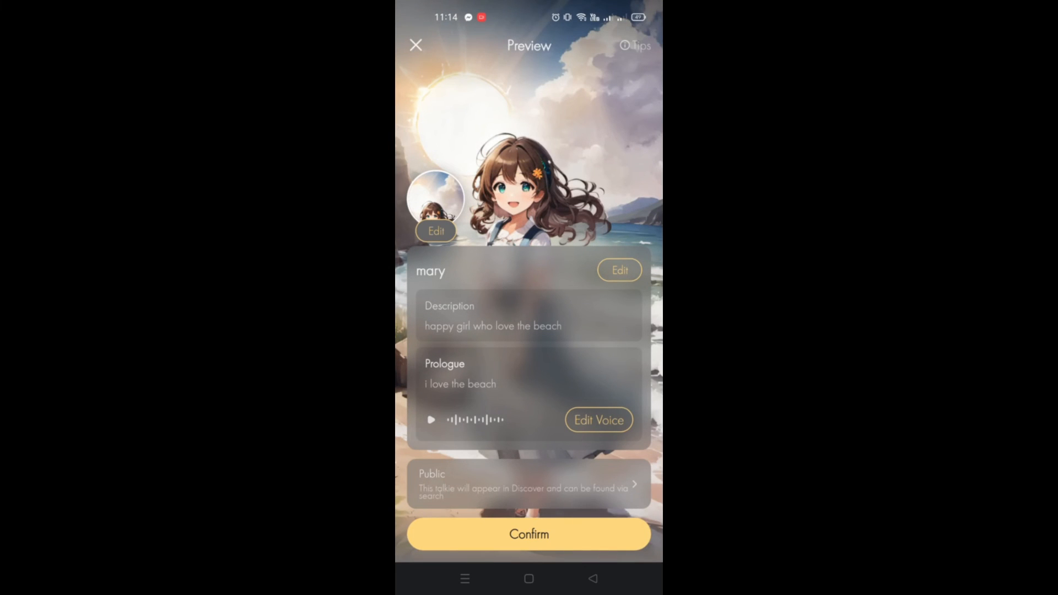
left_click(529, 533)
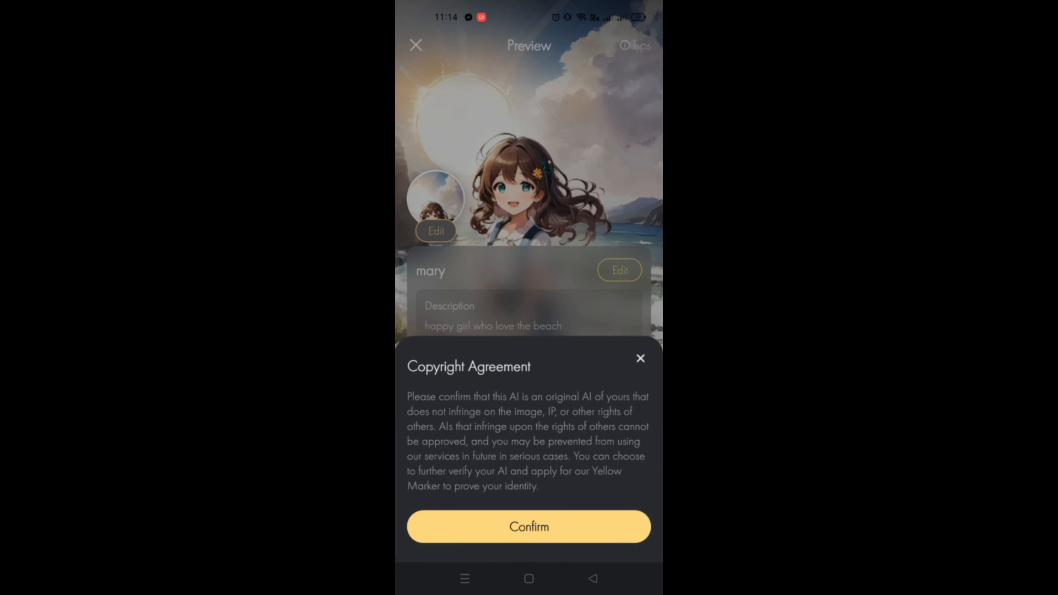